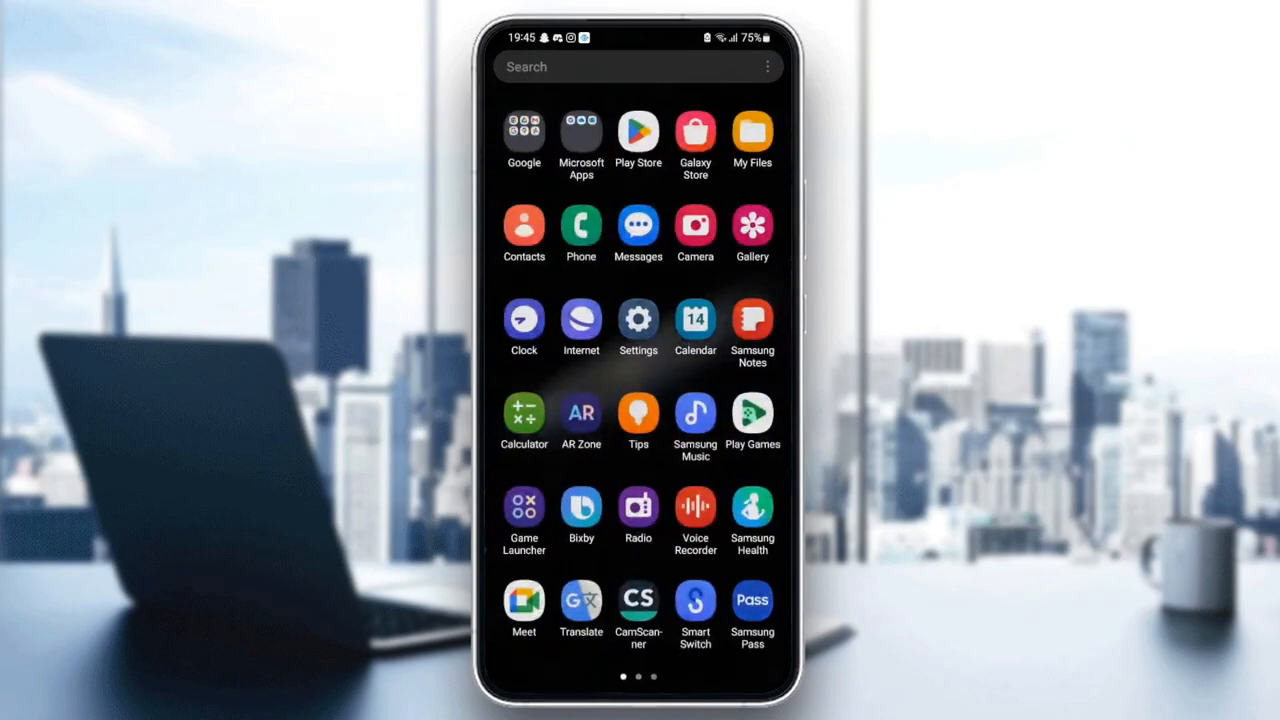
# Open the phone's Settings app from the app drawer.
pyautogui.click(638, 320)
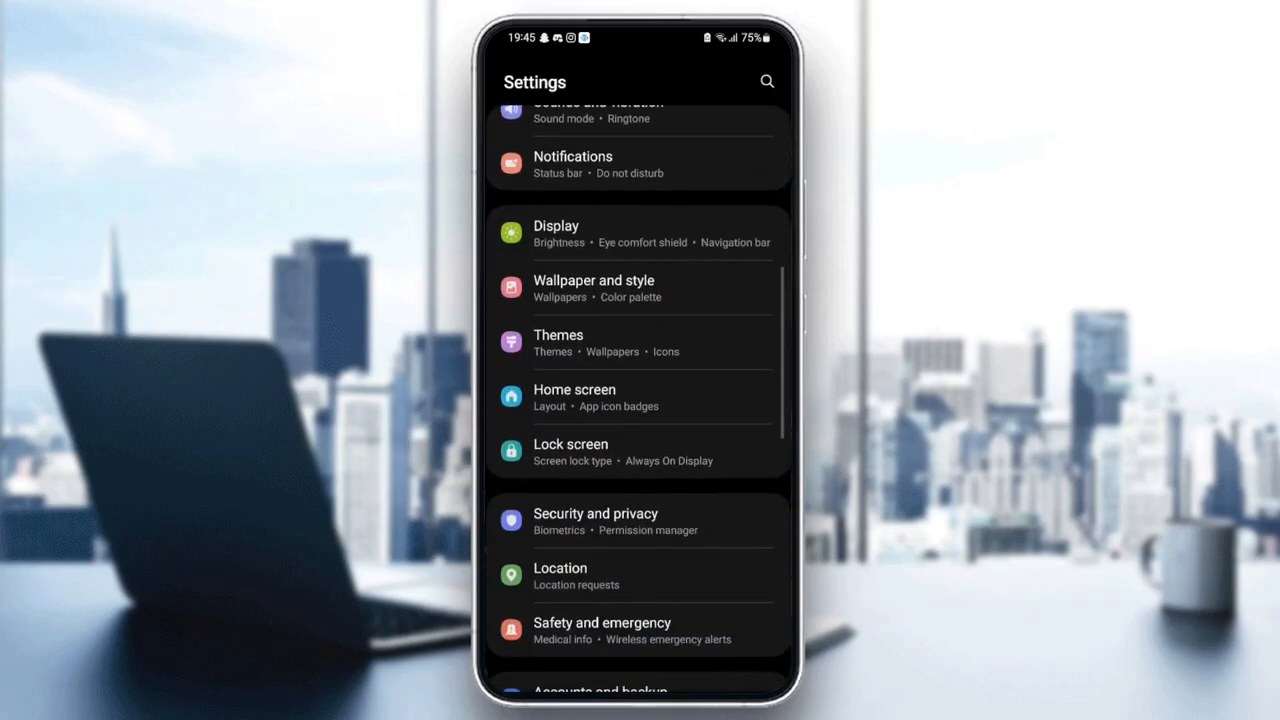
# Go to Apps and scroll the installed app list down to the Twitter entry.
pyautogui.scroll(-3)
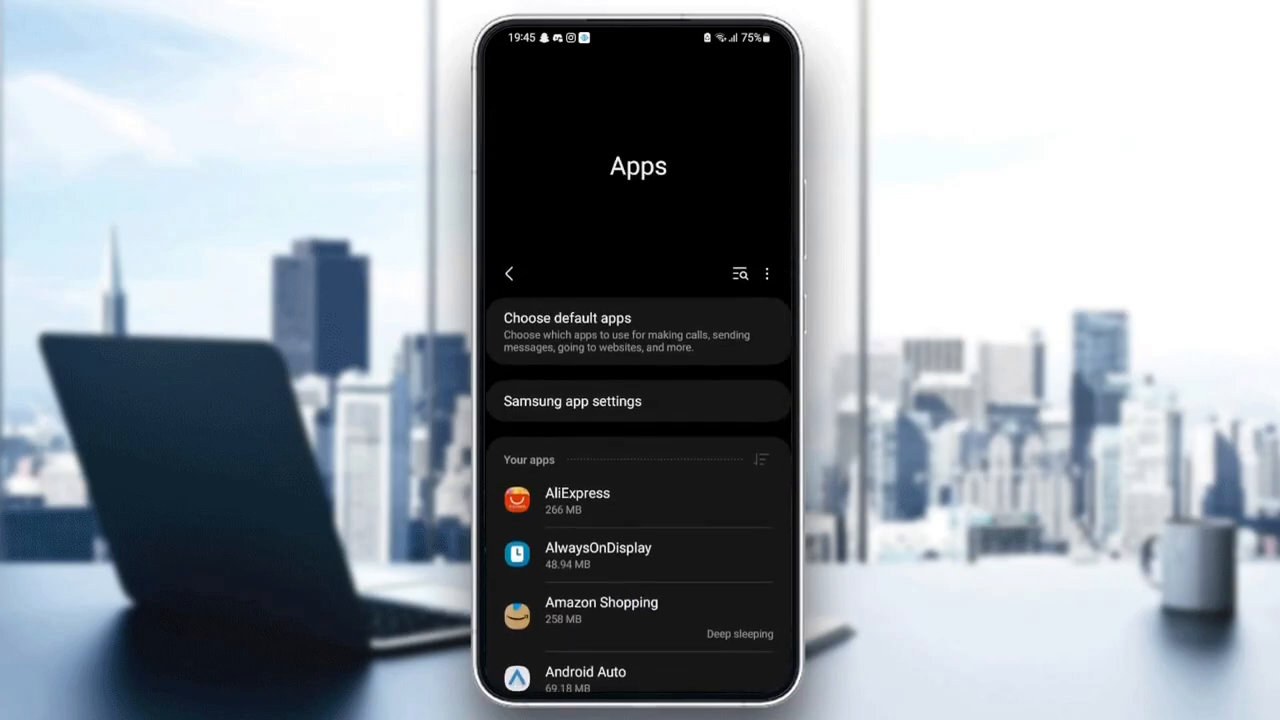
pyautogui.scroll(3)
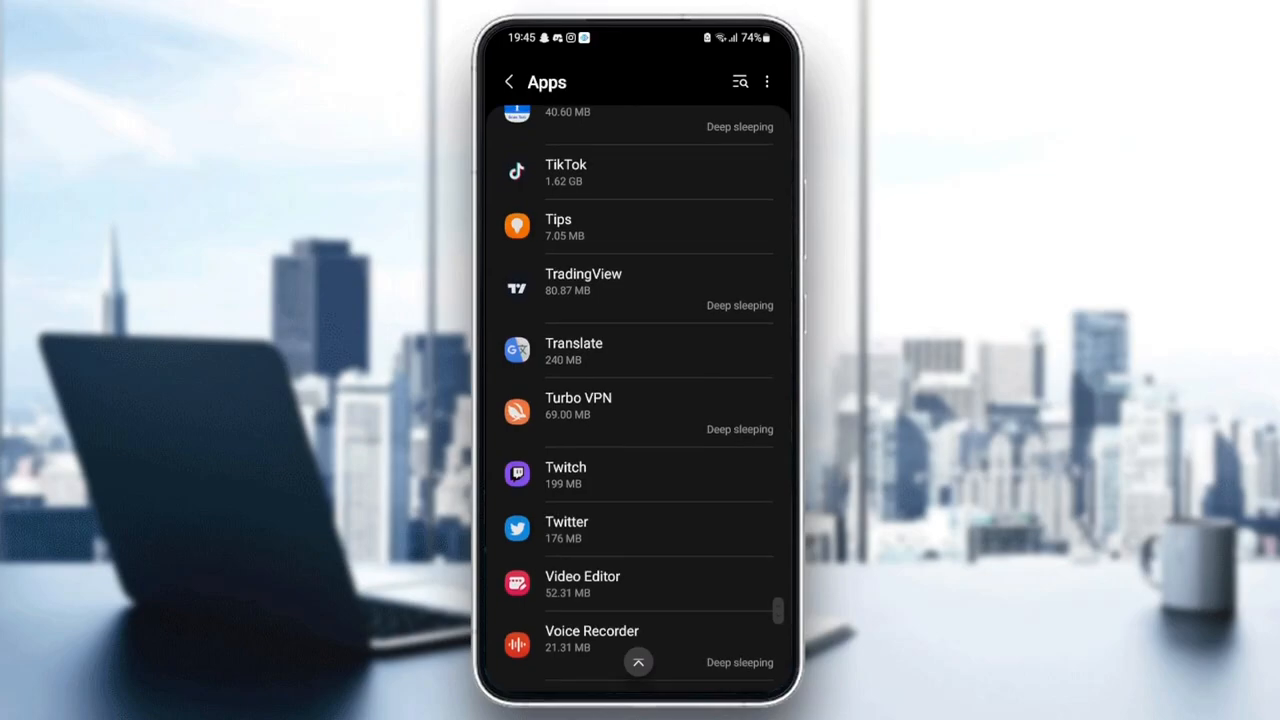
pyautogui.scroll(-3)
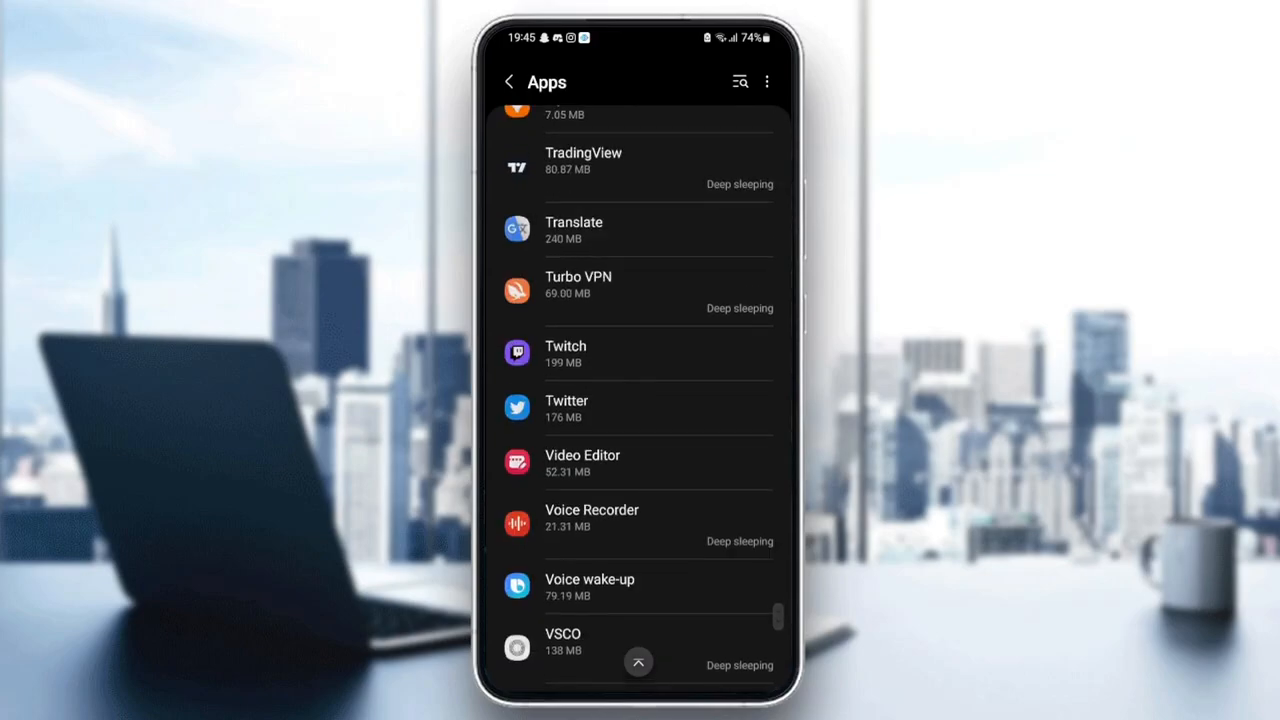
# Open Twitter's App info, check the remove-permissions-if-unused toggle, then its Permissions page.
pyautogui.click(566, 408)
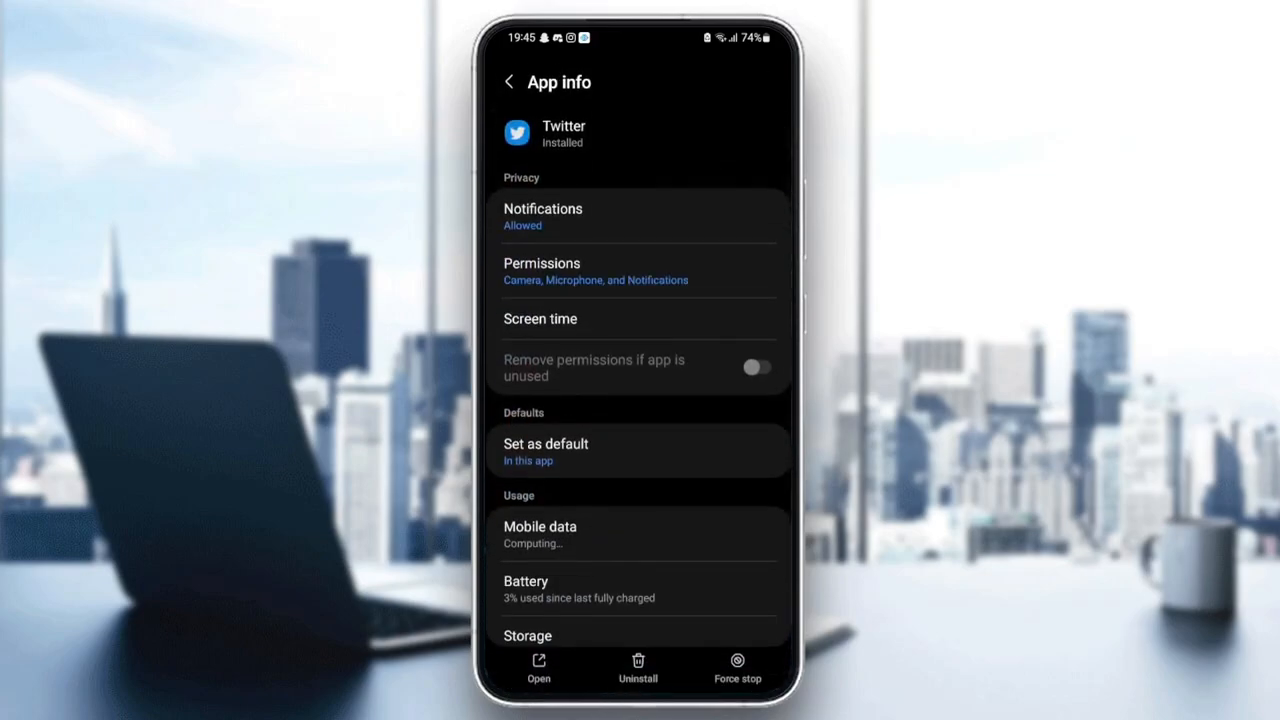
pyautogui.click(756, 368)
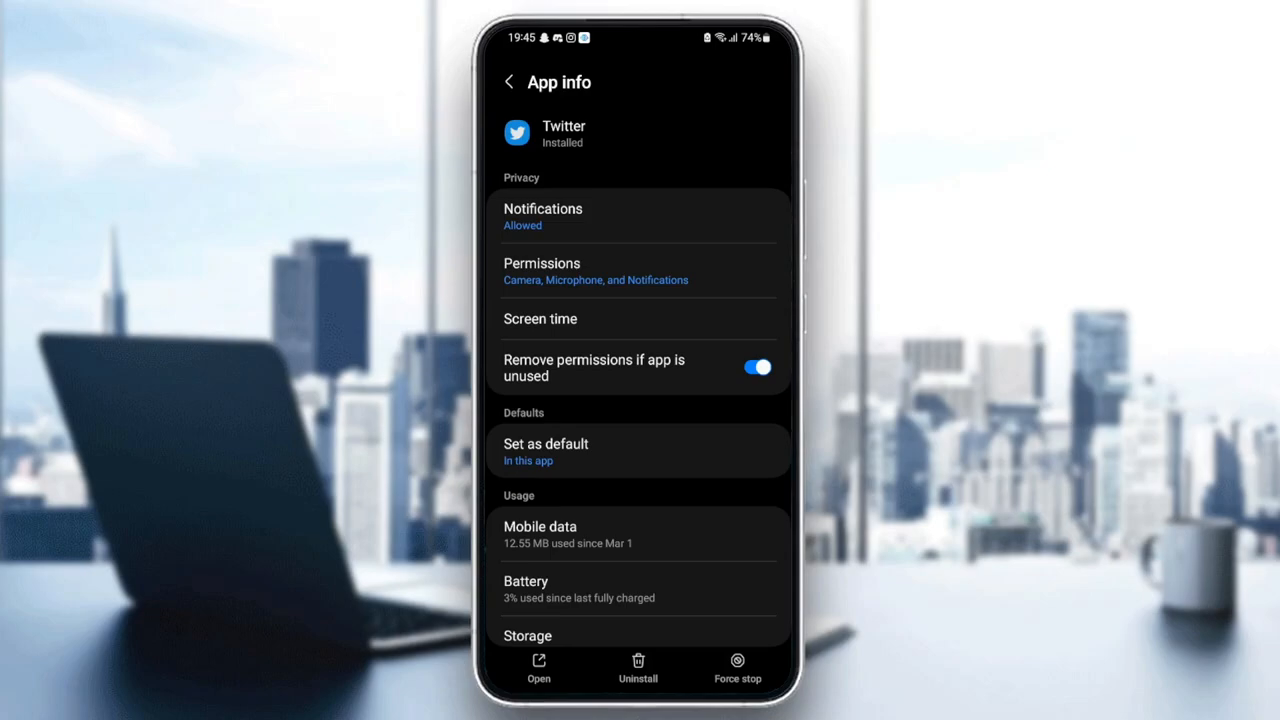
pyautogui.scroll(-3)
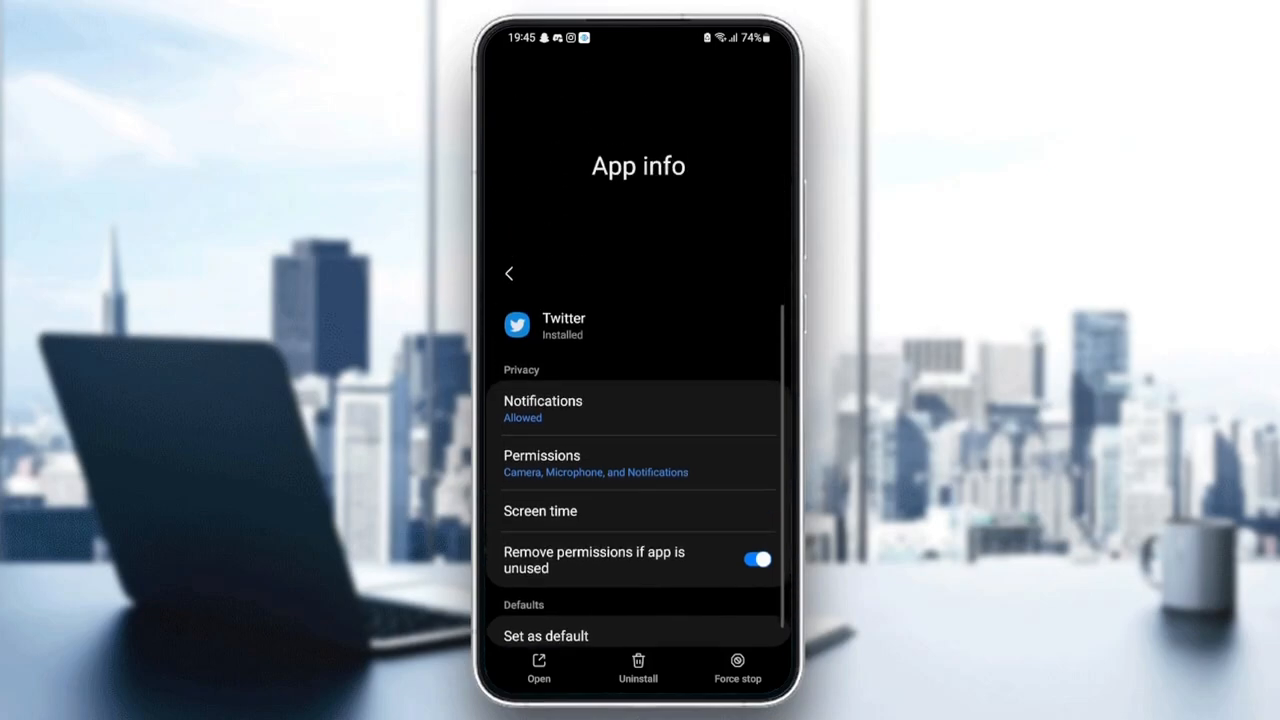
pyautogui.click(636, 408)
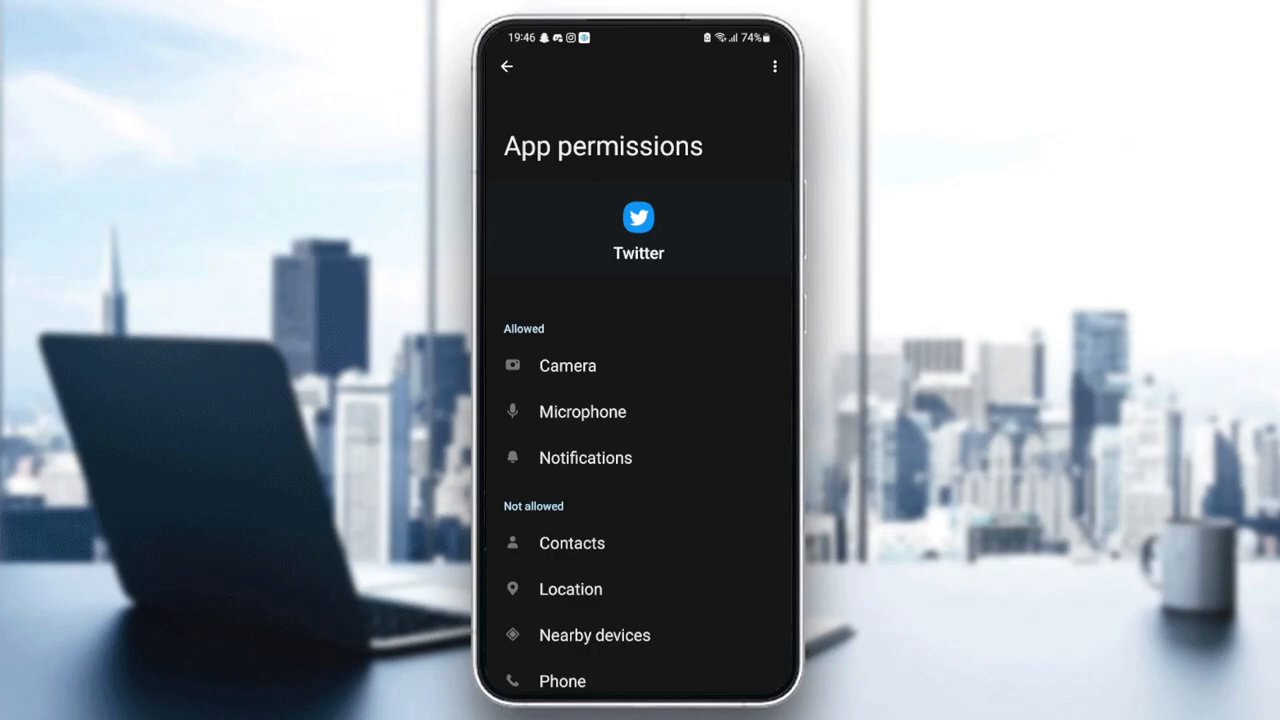
# Return from App permissions to Twitter's App info page.
pyautogui.click(508, 66)
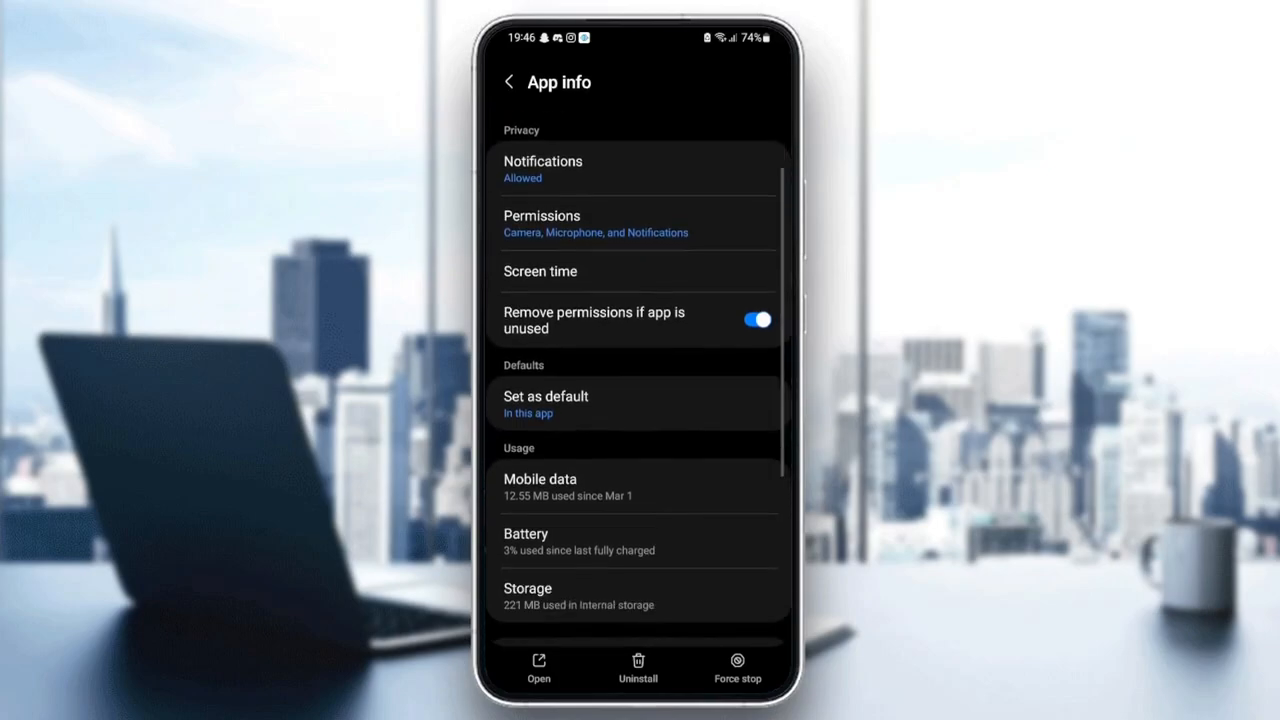
# Leave Twitter's App info and relaunch Twitter to its Following feed.
pyautogui.click(544, 404)
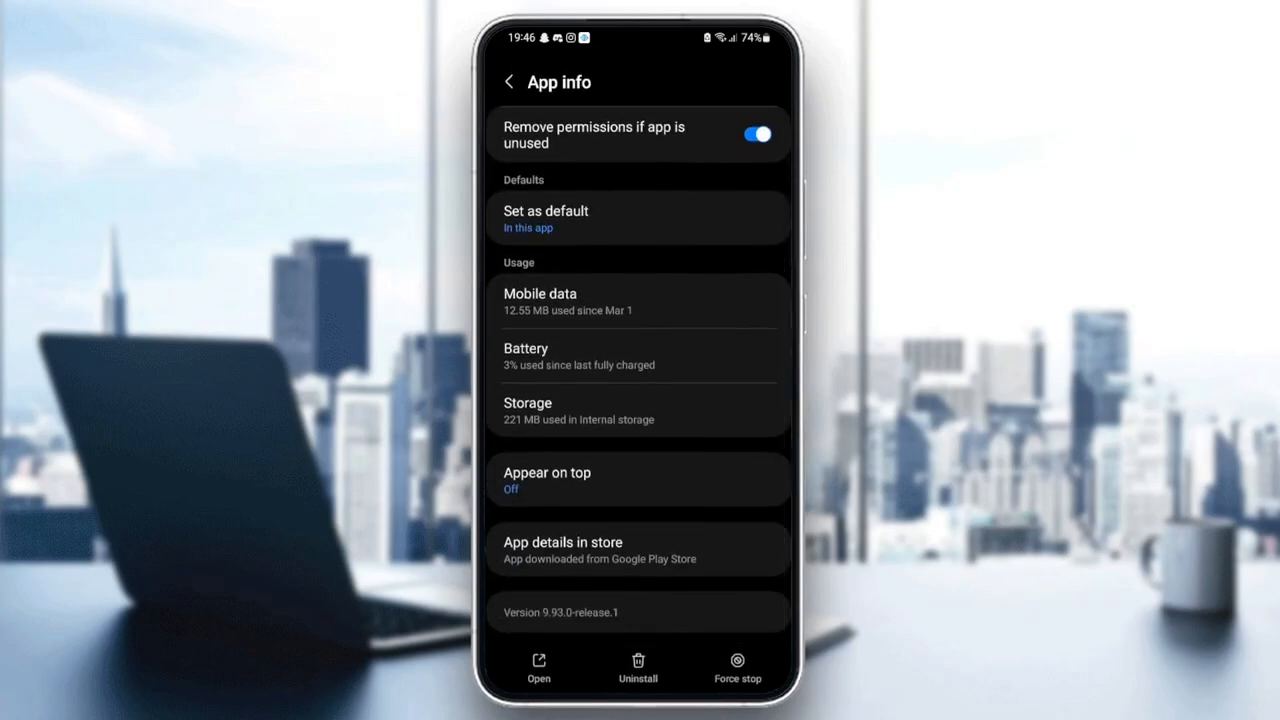
pyautogui.click(638, 410)
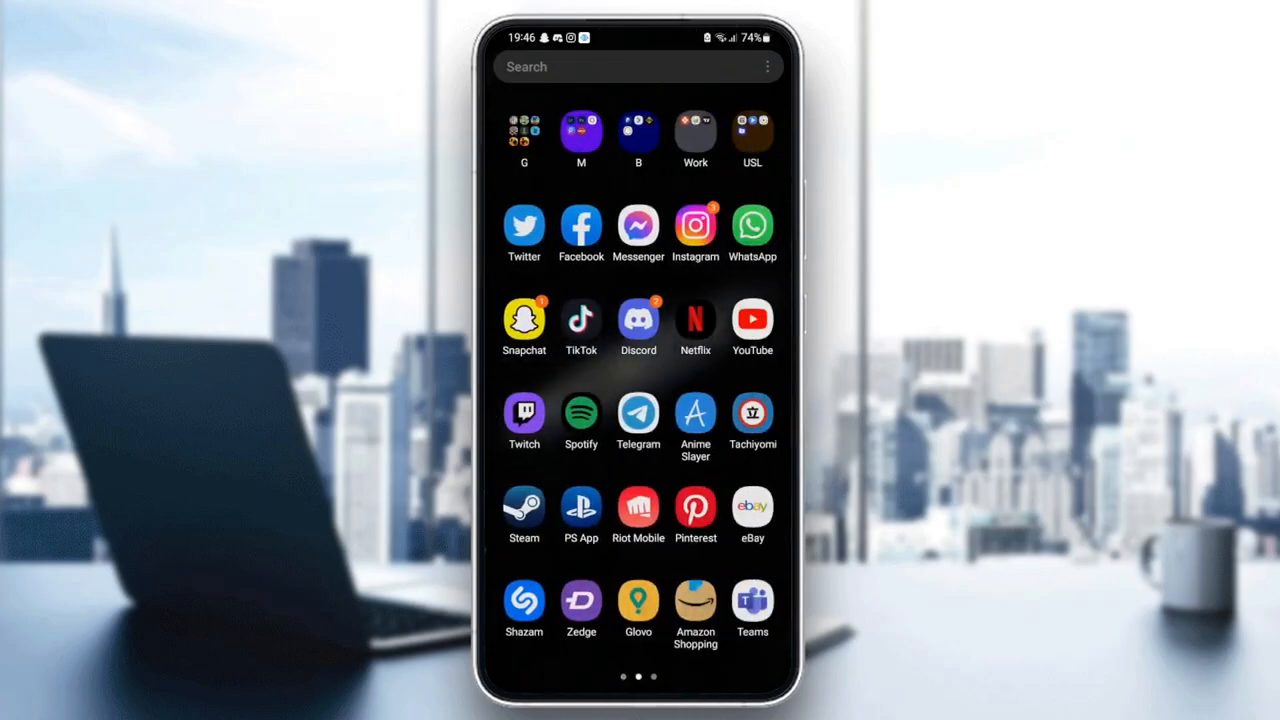
pyautogui.click(524, 224)
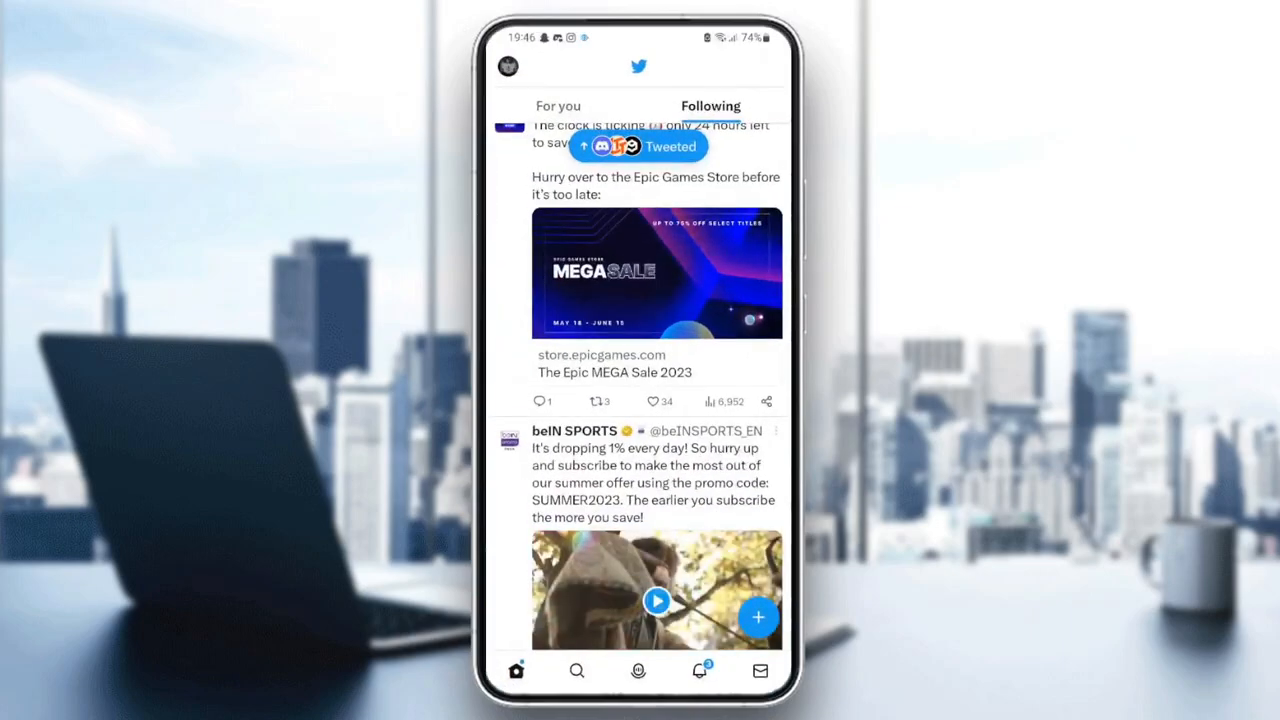